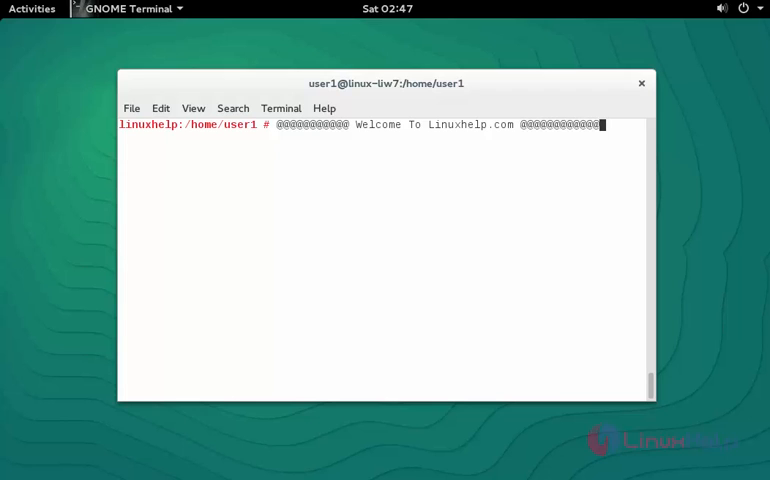
# Add the VideoLAN SuSE repository to zypper under the alias VLC.
pyautogui.write('zypper ar http://download.videolan.org/pub/vlc/SuSE/ VLC')
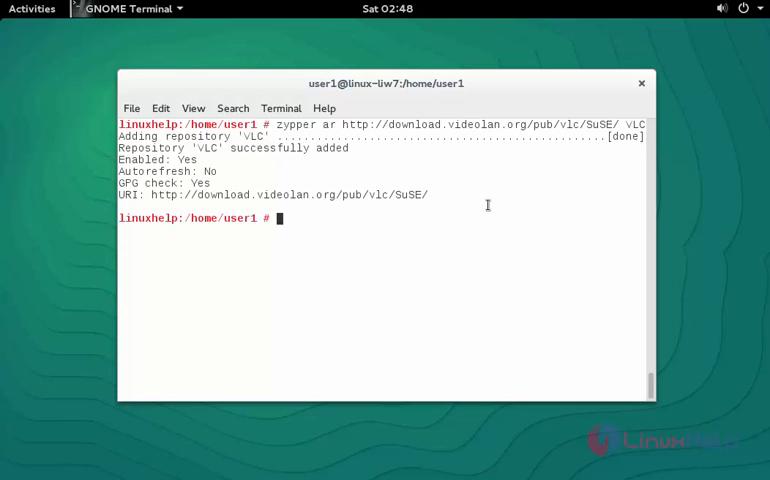
pyautogui.moveTo(336, 252)
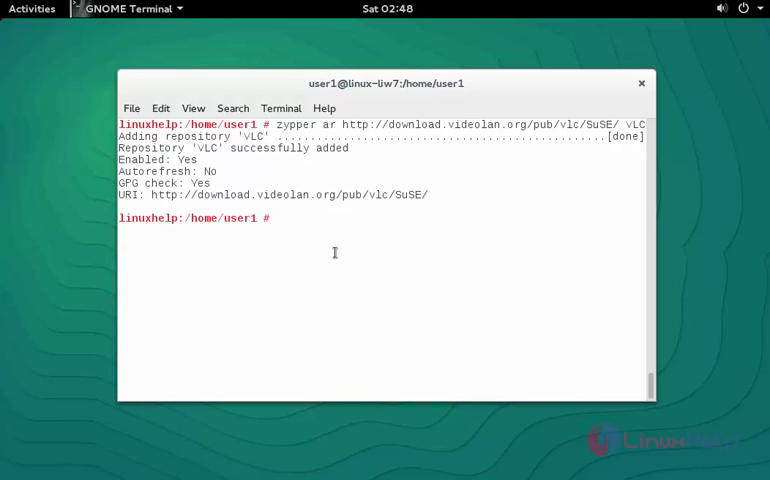
pyautogui.moveTo(352, 276)
pyautogui.write('zy')
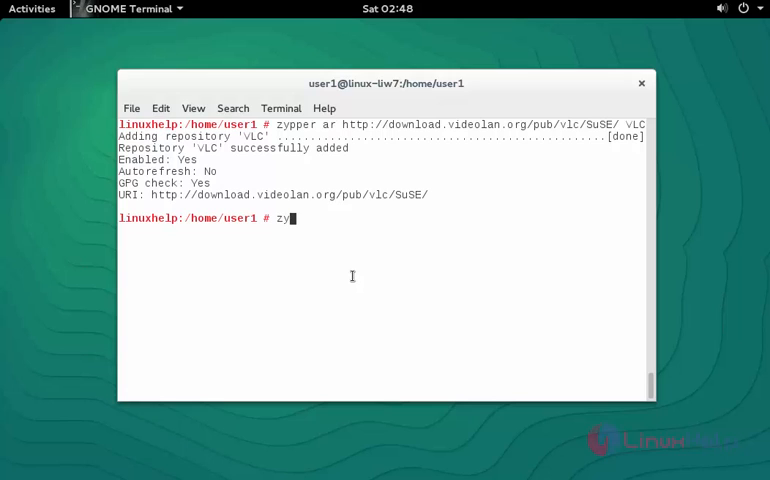
# Enable autorefresh on the VLC repository with 'zypper mr -r VLC' and clear the terminal.
pyautogui.write('pper')
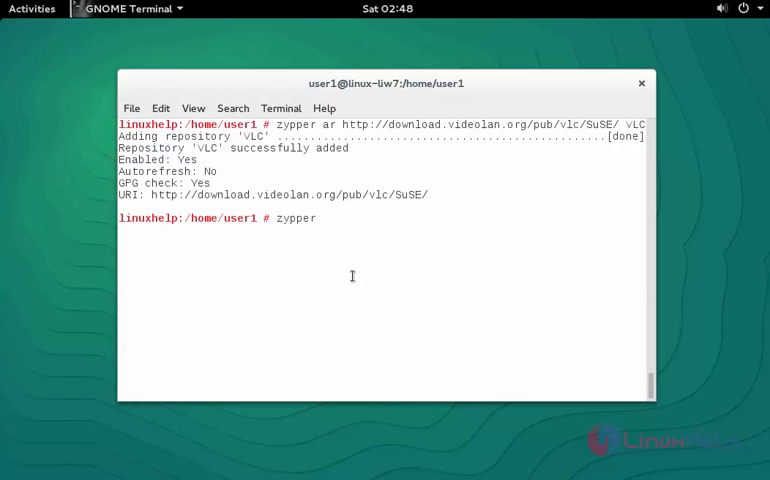
pyautogui.write('mr')
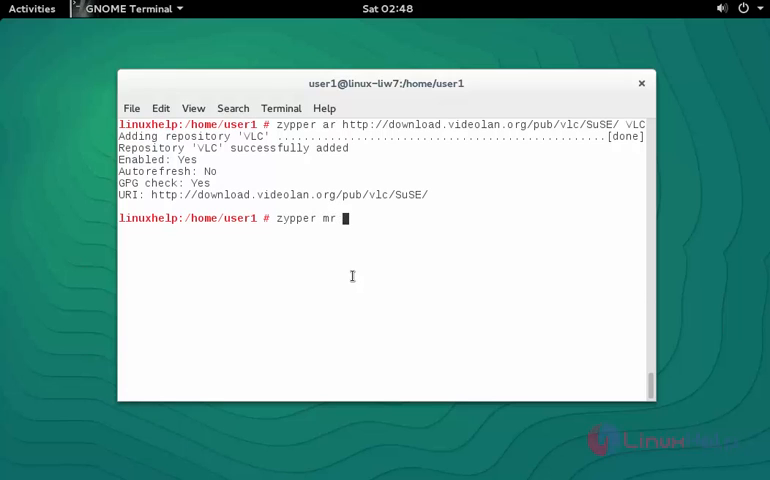
pyautogui.write('-')
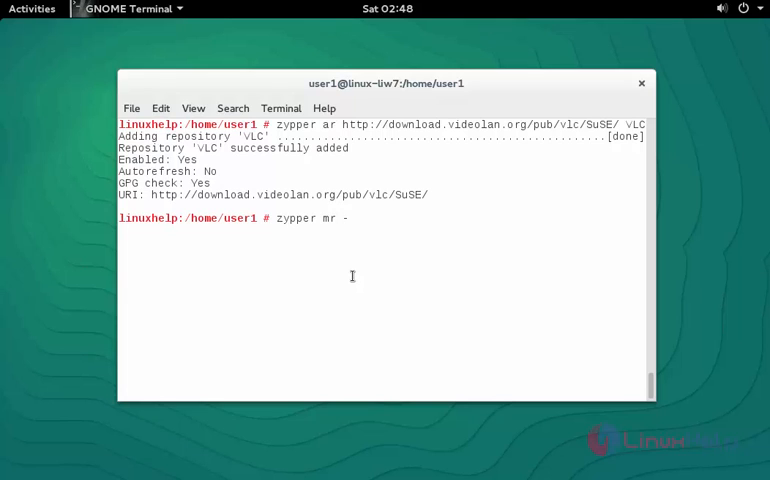
pyautogui.write('r')
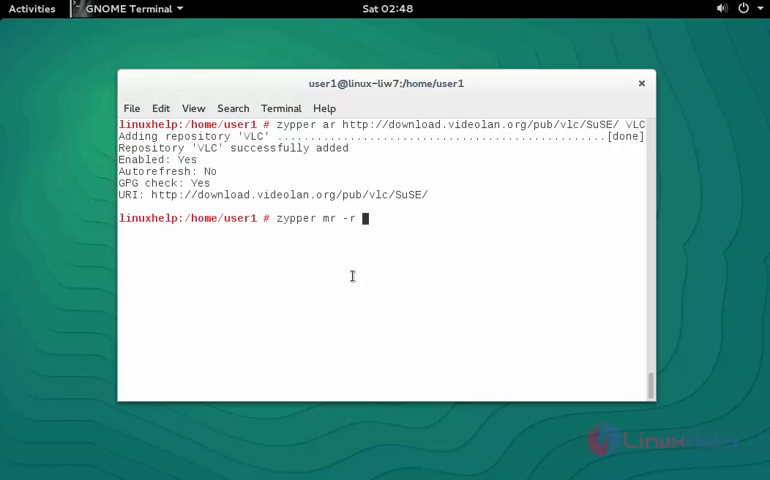
pyautogui.write('VLC')
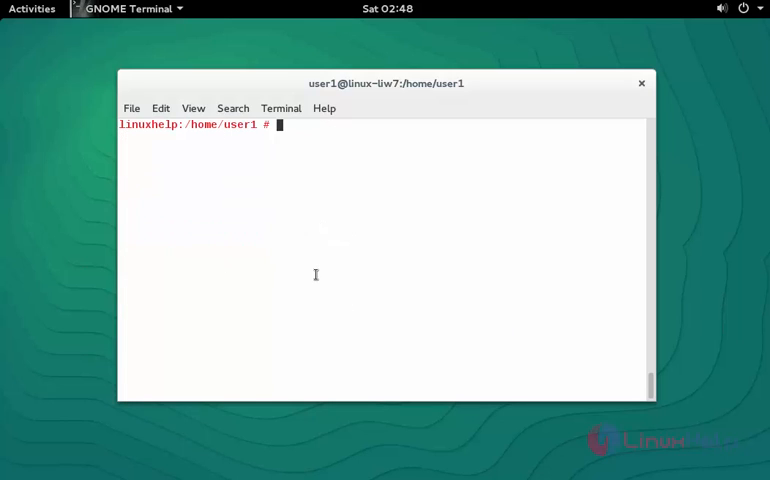
# Run 'zypper install vlc', resolving dependencies to 34 new packages awaiting confirmation.
pyautogui.write('z')
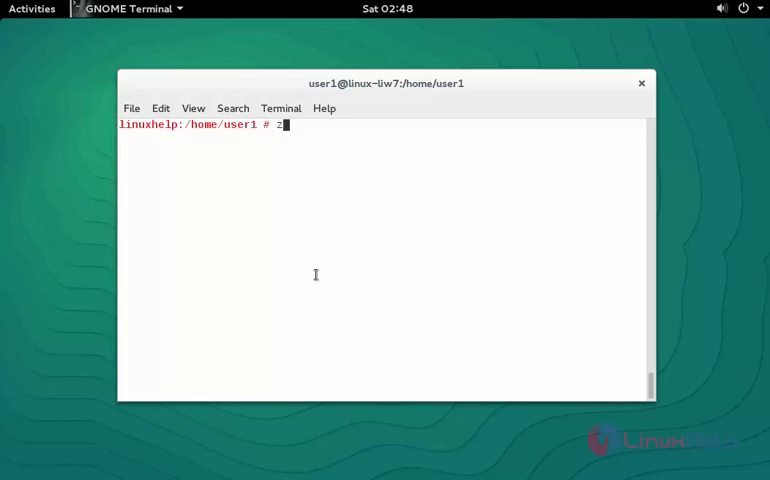
pyautogui.write('ype')
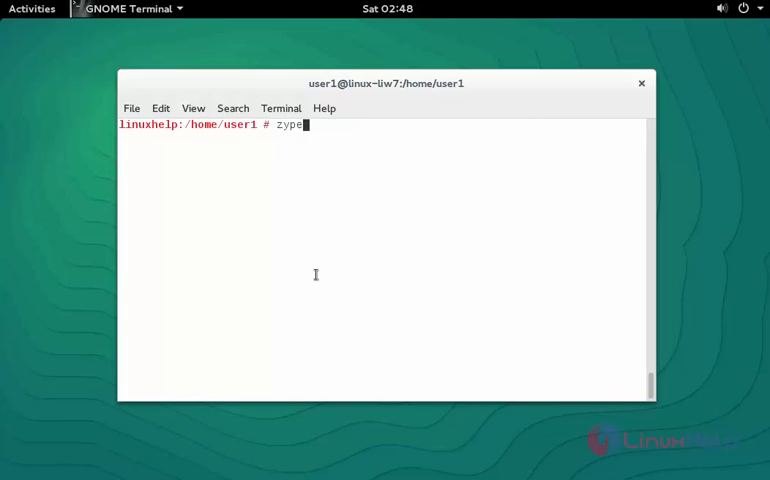
pyautogui.write('p')
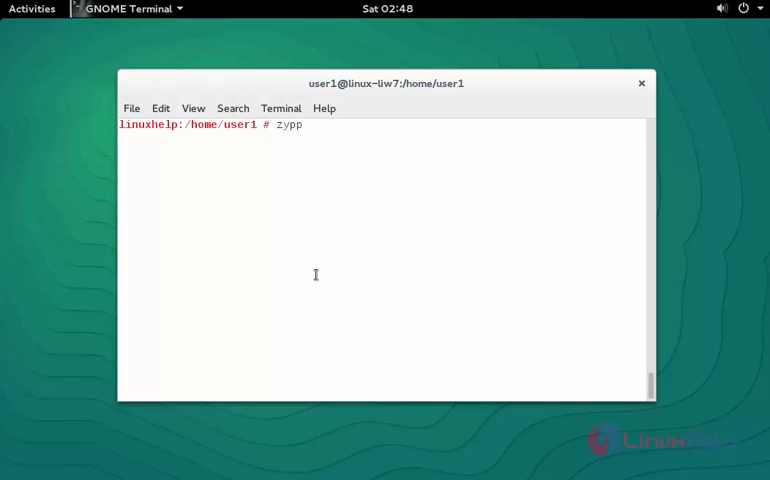
pyautogui.write('er')
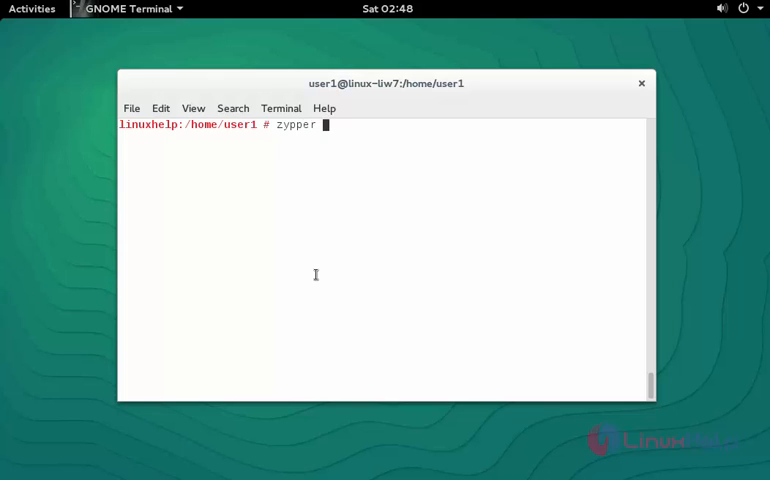
pyautogui.write('ins')
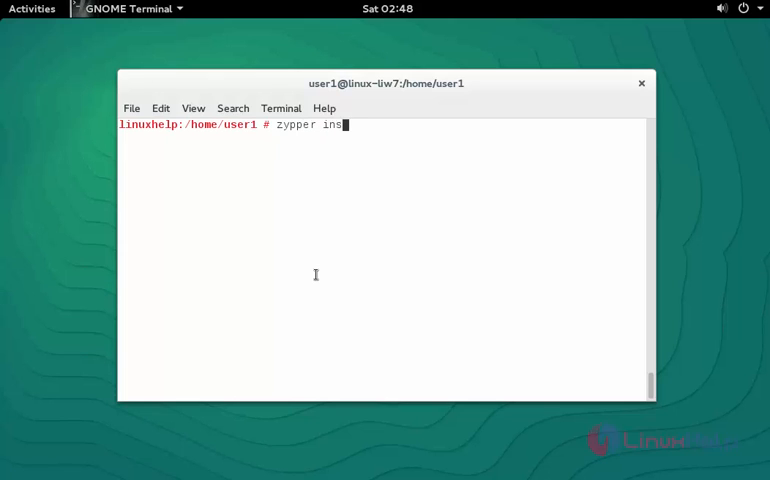
pyautogui.write('tall')
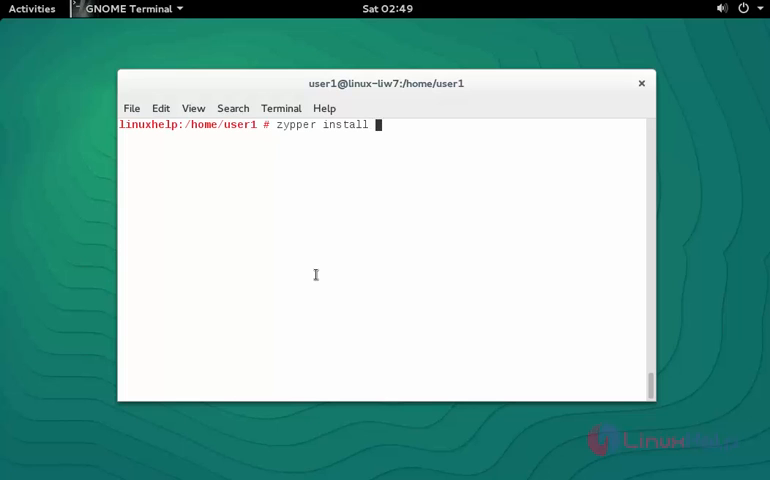
pyautogui.write('vlc')
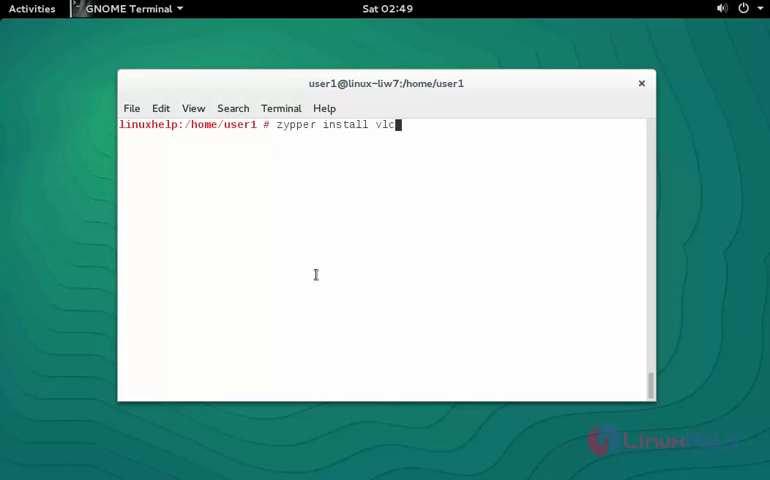
pyautogui.press('Return')
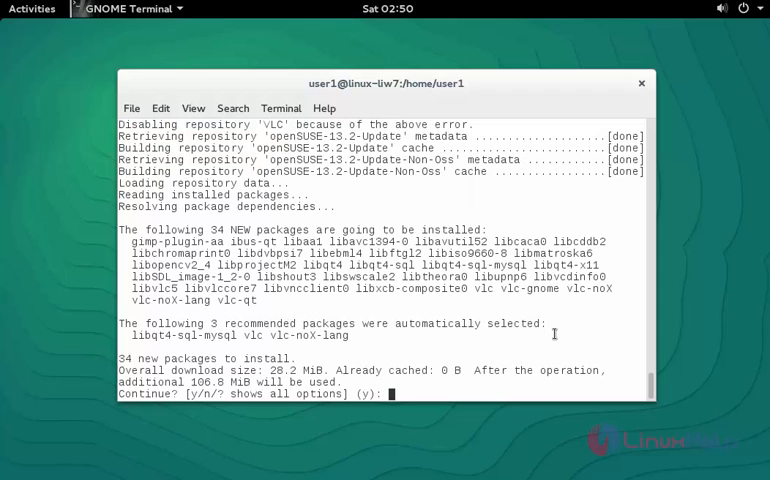
# Answer 'y' to the Continue prompt so all 34 VLC packages install.
pyautogui.write('y')
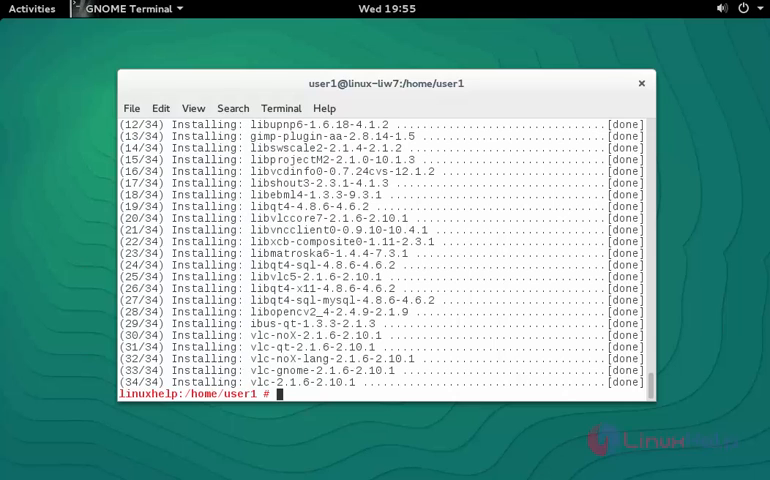
pyautogui.moveTo(290, 18)
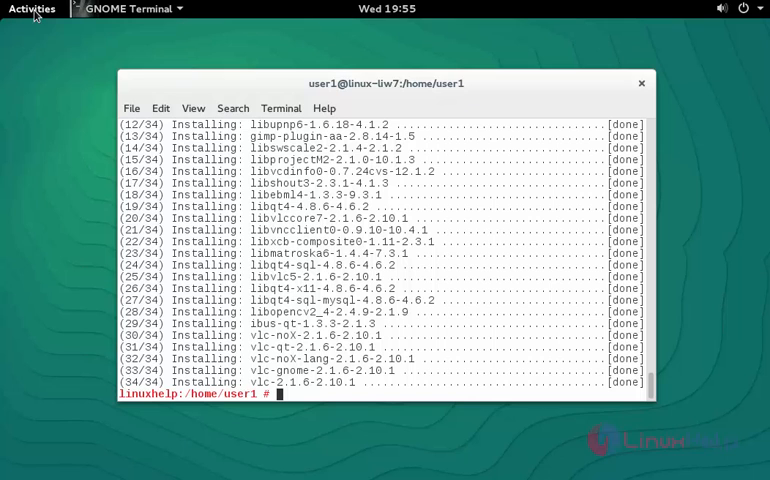
# Search 'vlc' from the Activities overview and launch VLC media player.
pyautogui.click(32, 8)
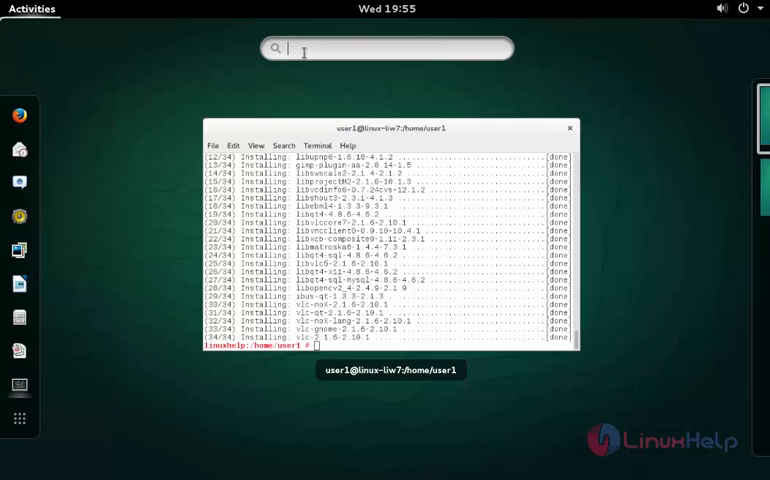
pyautogui.write('vlc')
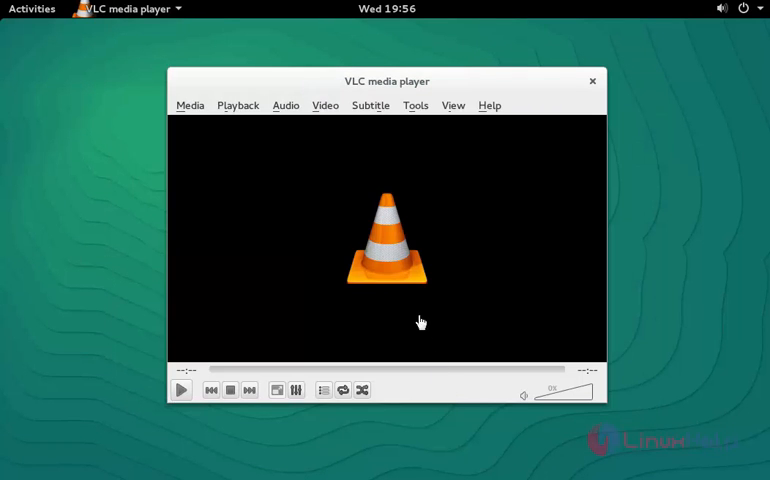
pyautogui.moveTo(436, 86)
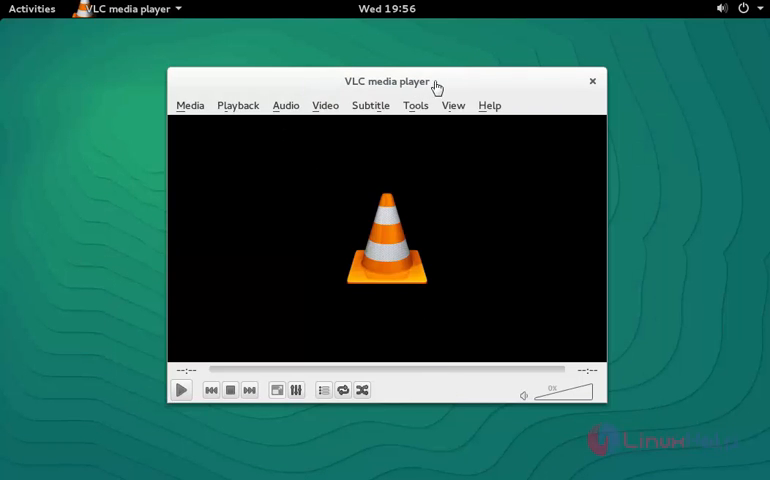
pyautogui.moveTo(508, 108)
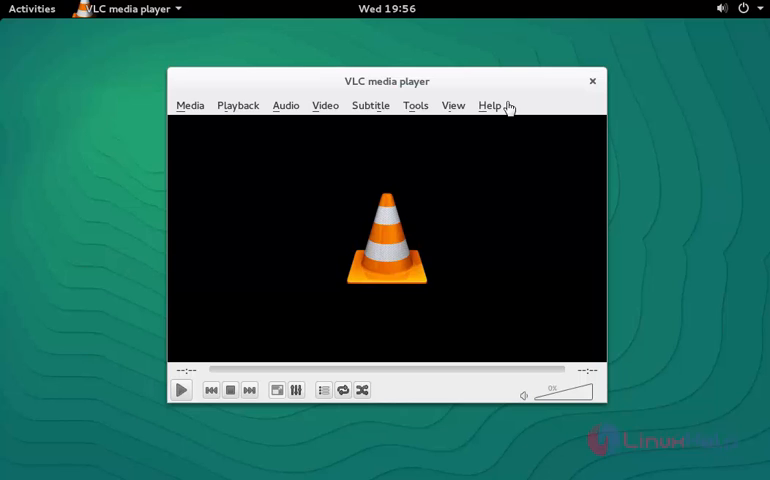
pyautogui.moveTo(604, 424)
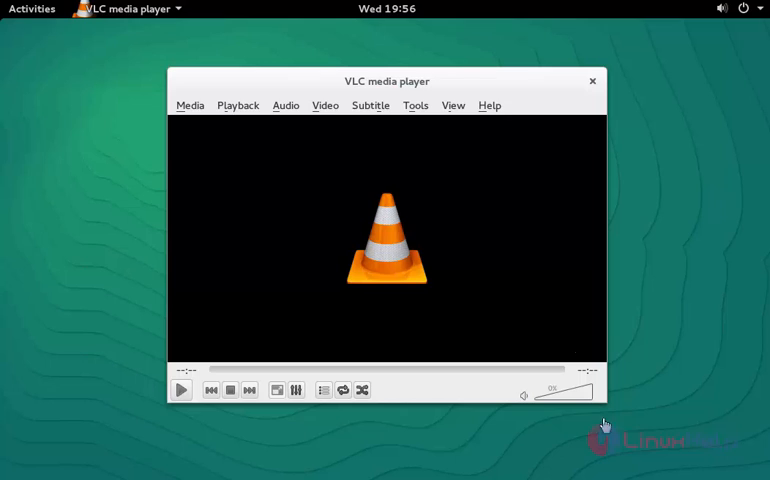